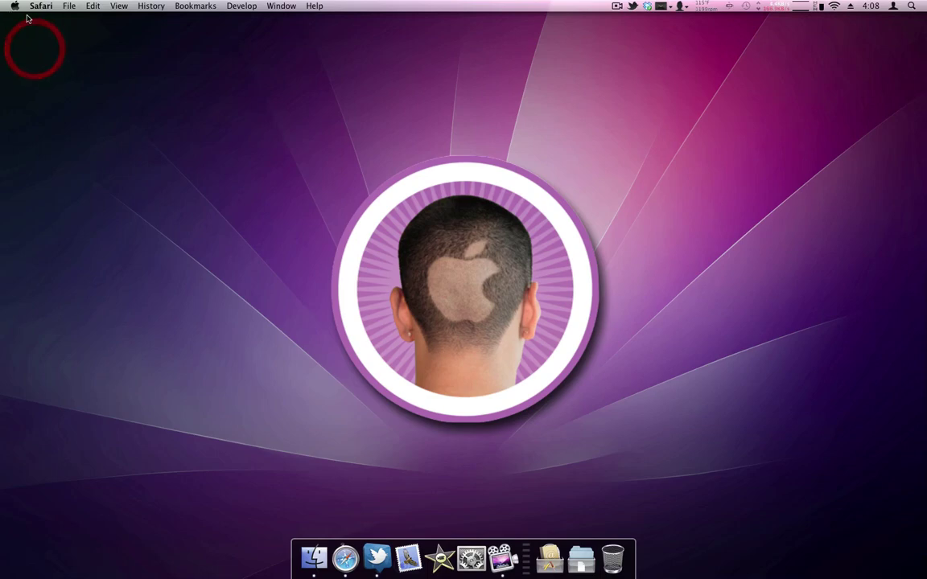
# Step: Click the desktop so Finder replaces Safari as the active application
pyautogui.click(12, 6)
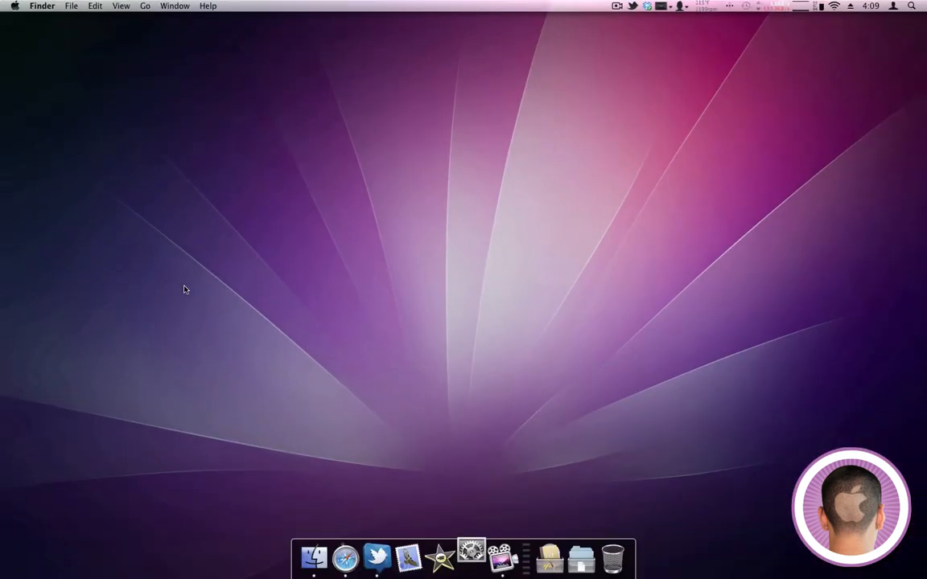
# Step: Launch System Preferences from the Dock and open the Energy Saver pane
pyautogui.click(467, 555)
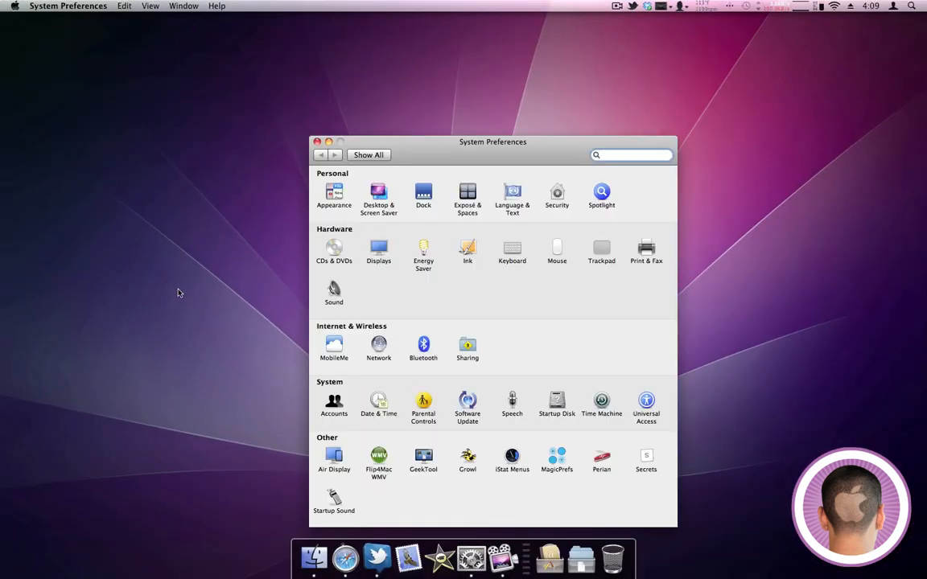
pyautogui.click(632, 155)
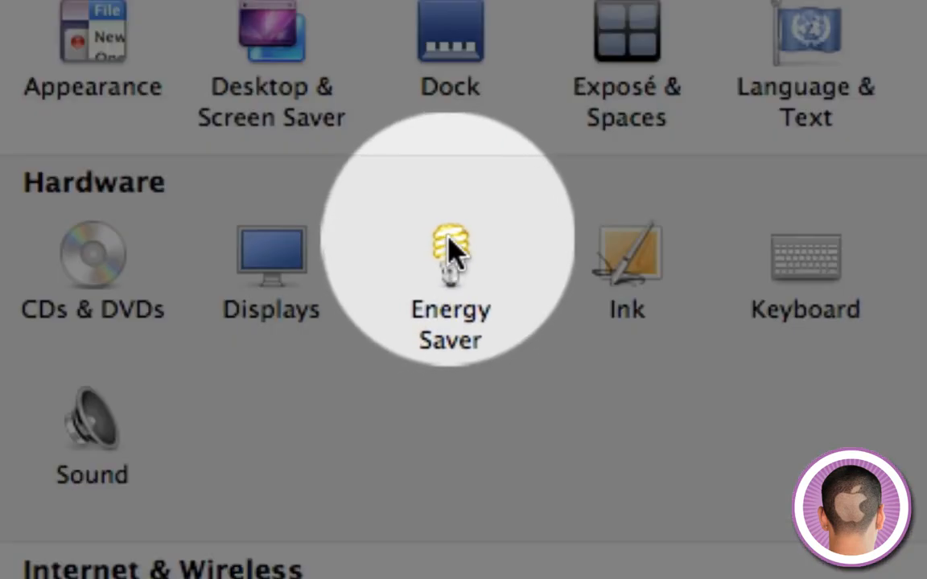
pyautogui.click(451, 249)
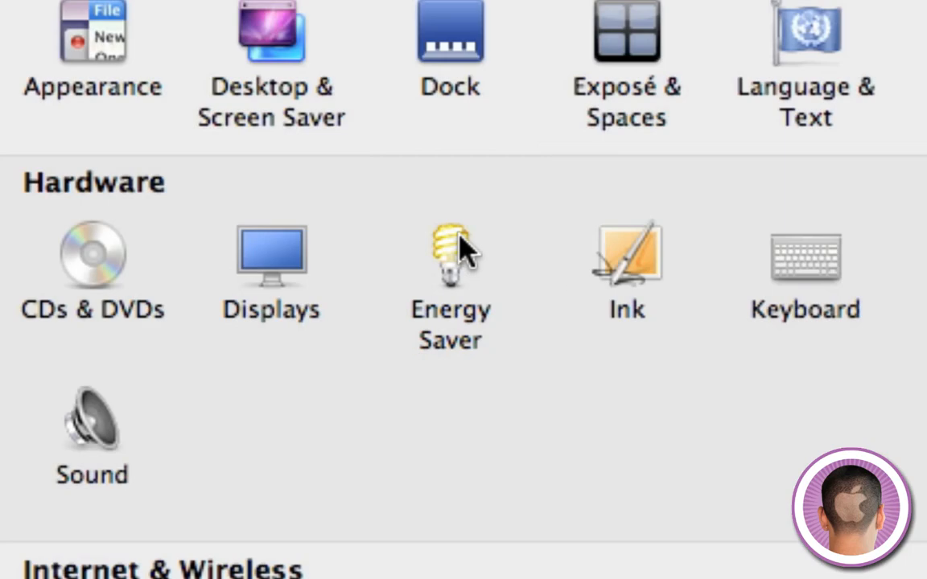
pyautogui.click(448, 256)
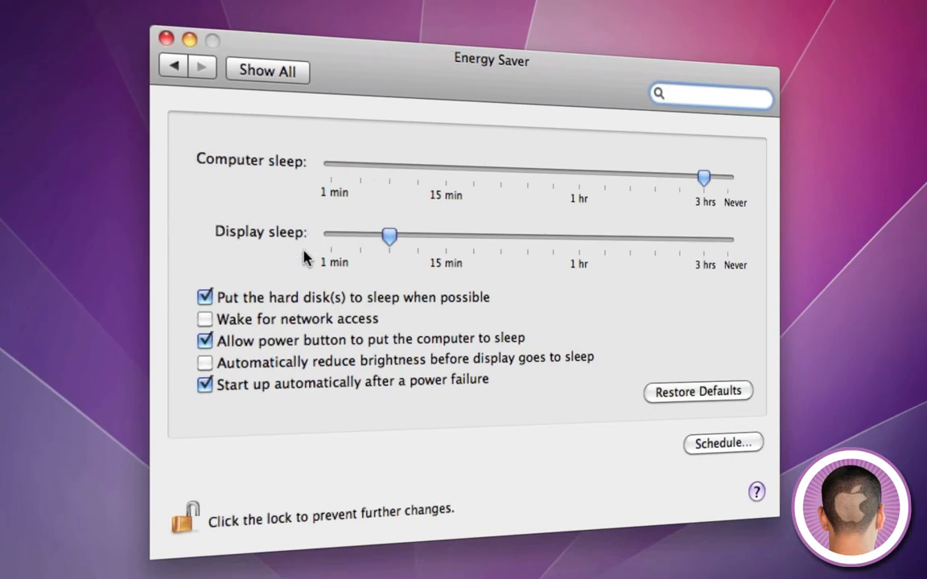
pyautogui.moveTo(264, 171)
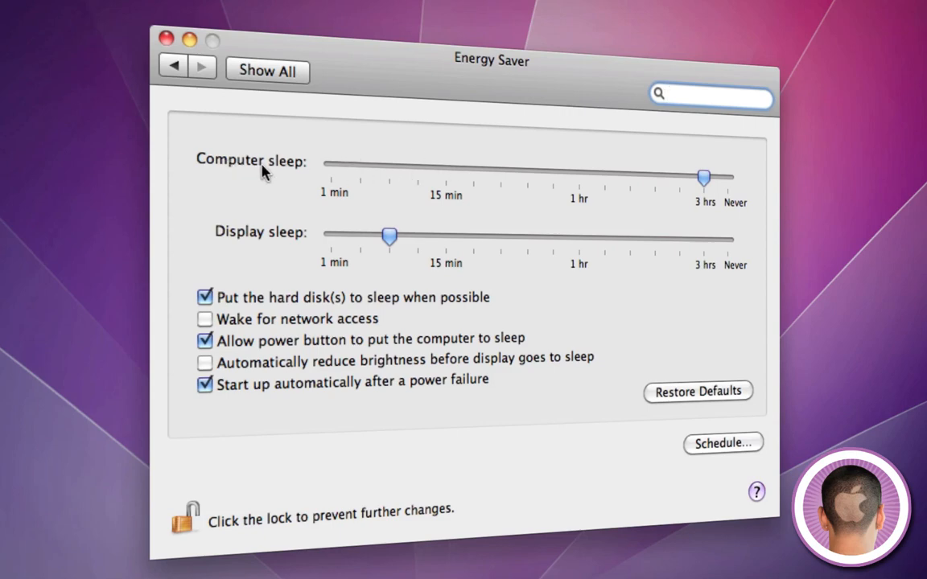
pyautogui.moveTo(704, 178); pyautogui.dragTo(553, 174)
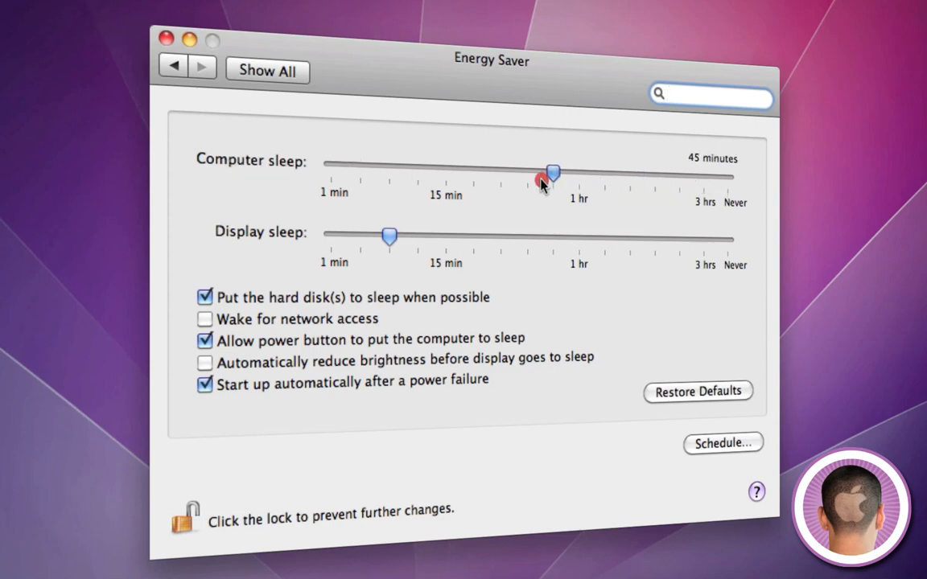
pyautogui.moveTo(552, 175); pyautogui.dragTo(653, 175)
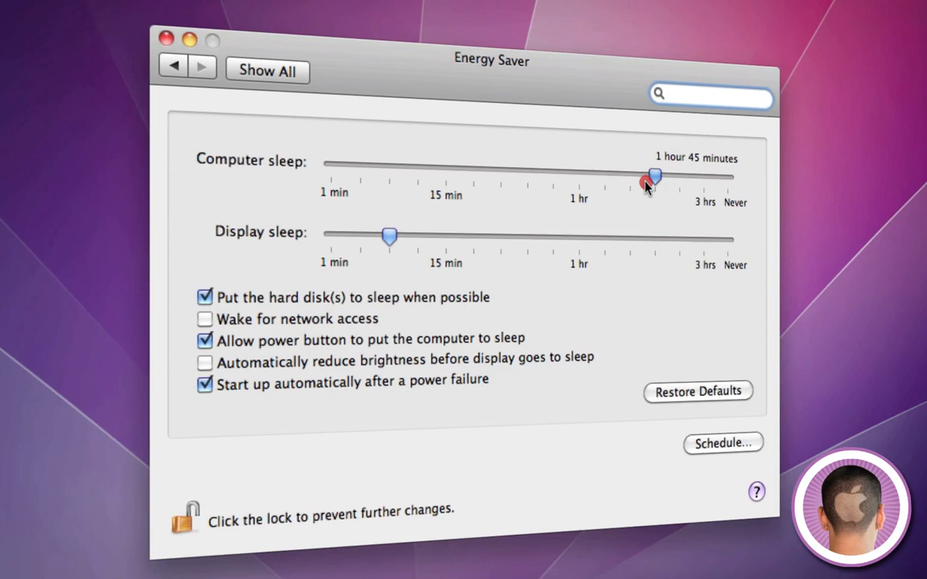
pyautogui.moveTo(654, 177); pyautogui.dragTo(330, 165)
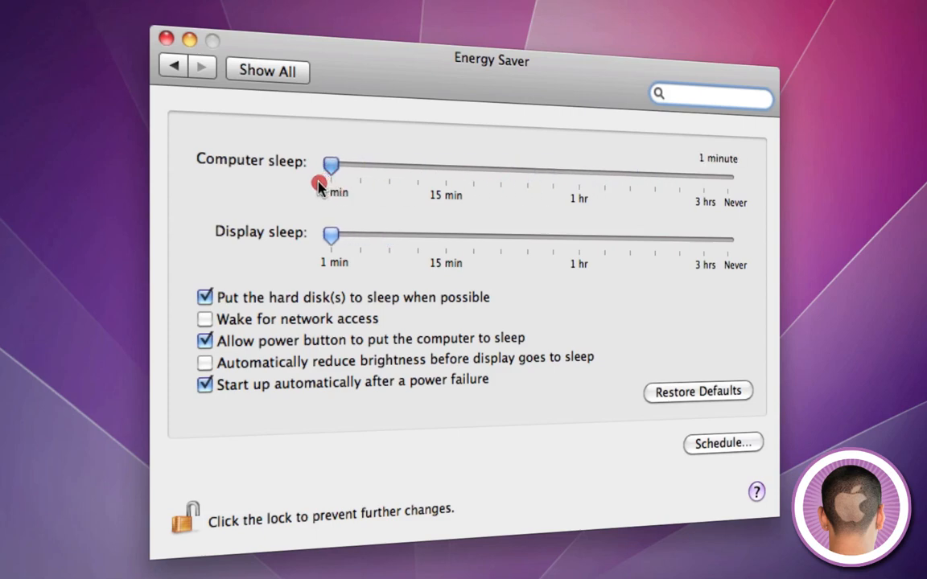
pyautogui.moveTo(331, 165); pyautogui.dragTo(704, 179)
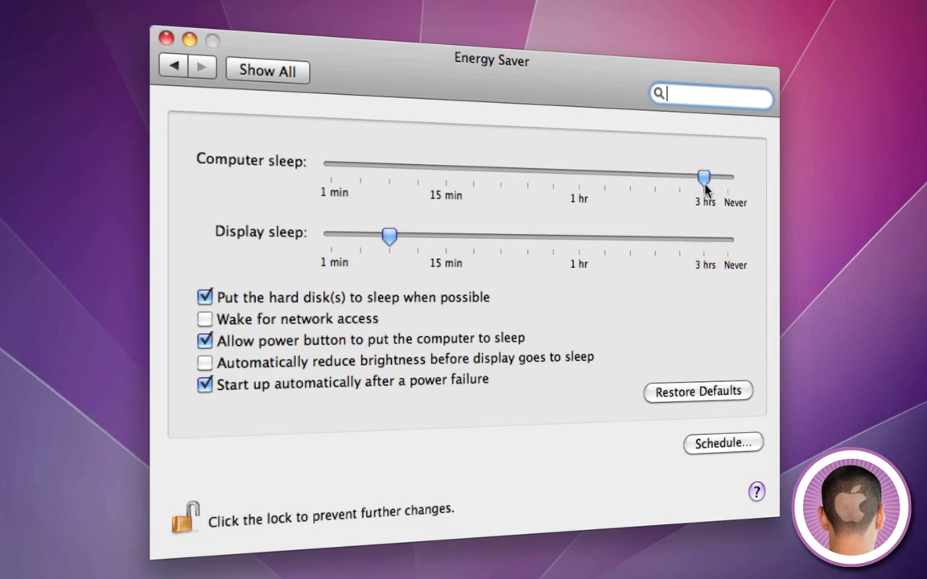
pyautogui.moveTo(298, 169)
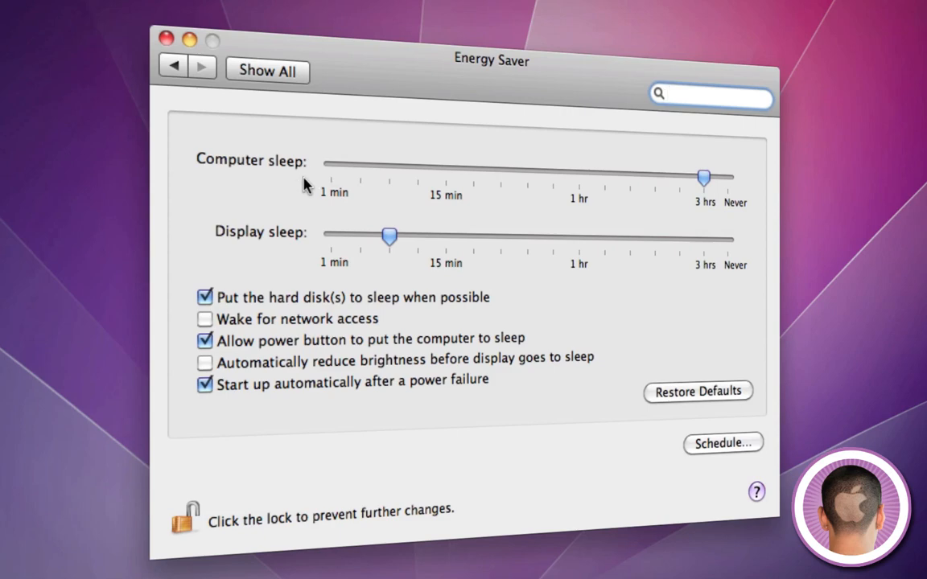
pyautogui.moveTo(298, 200)
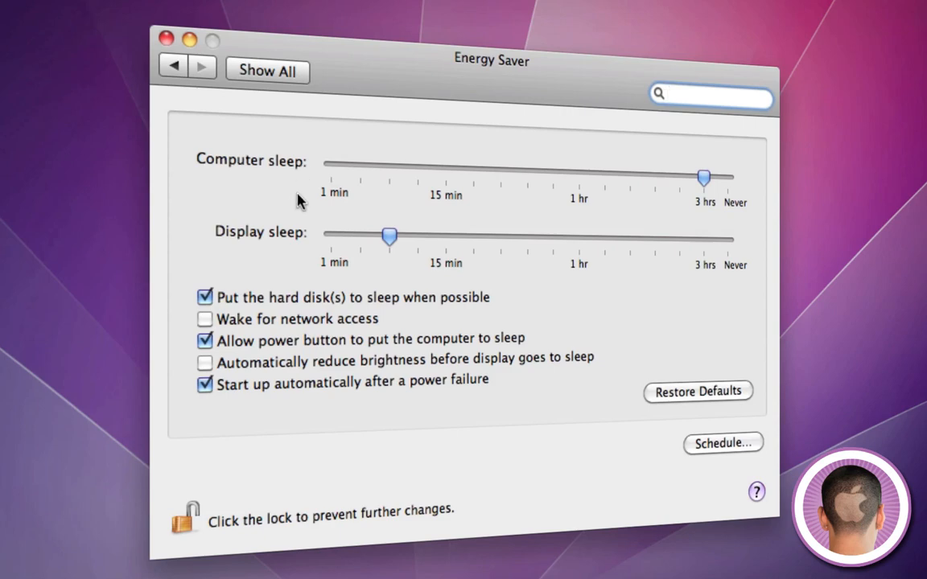
pyautogui.moveTo(373, 218)
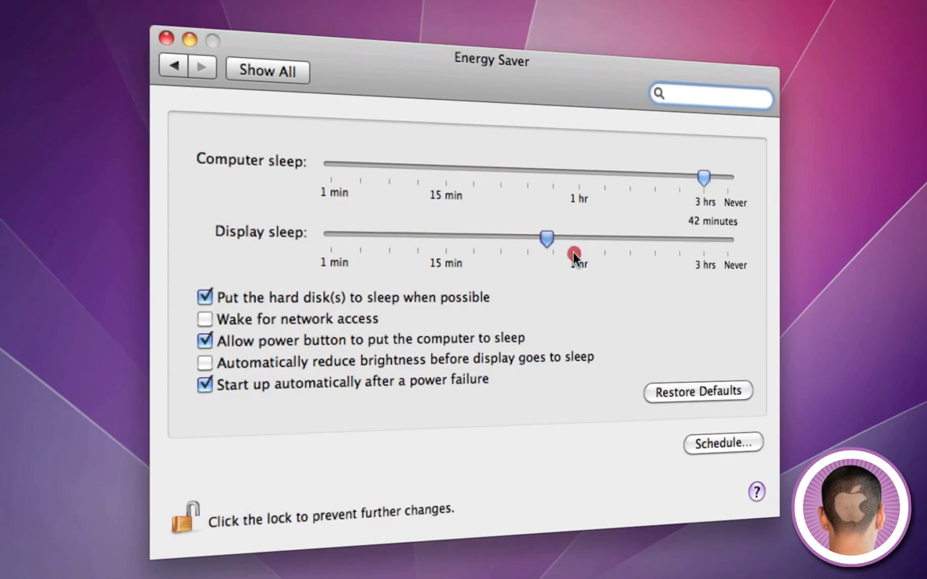
# Step: Try display sleep at Never, 3 hours and ~11 minutes, then set computer sleep to about 3 hours
pyautogui.moveTo(547, 239); pyautogui.dragTo(817, 209)
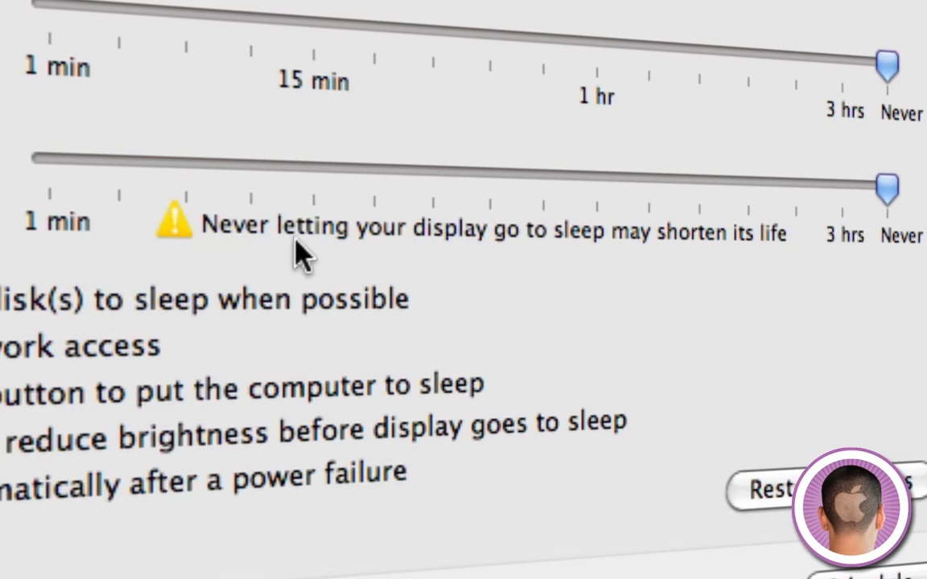
pyautogui.moveTo(144, 290)
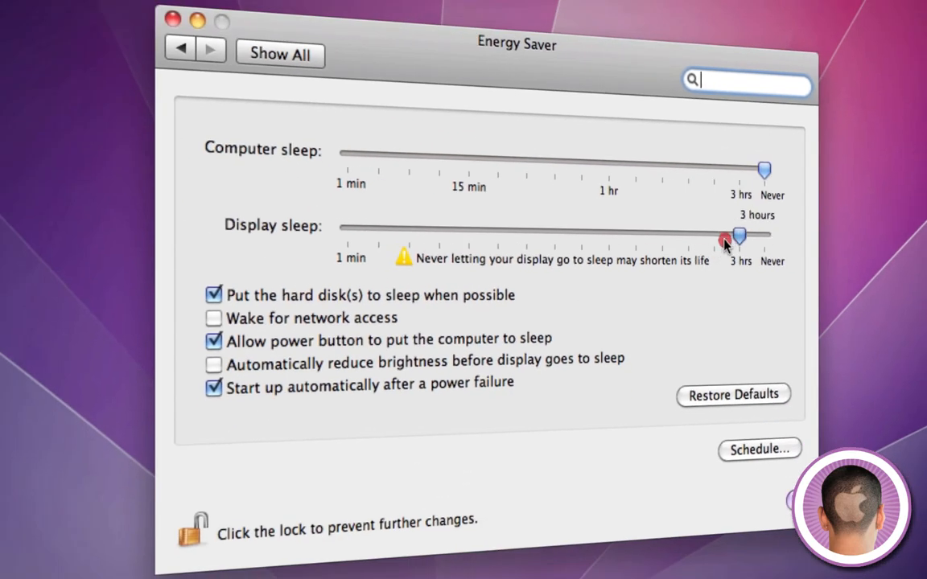
pyautogui.moveTo(738, 241); pyautogui.dragTo(446, 236)
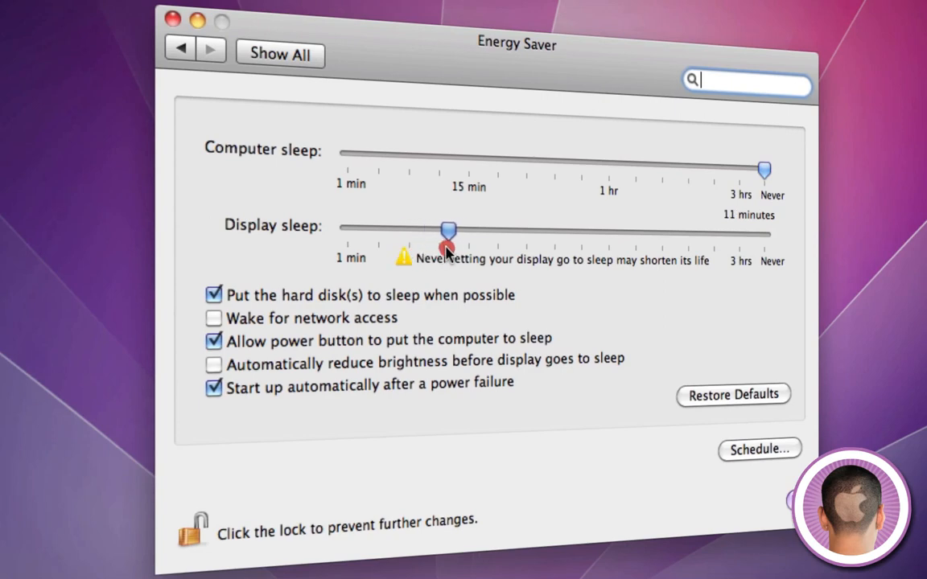
pyautogui.moveTo(448, 229); pyautogui.dragTo(469, 230)
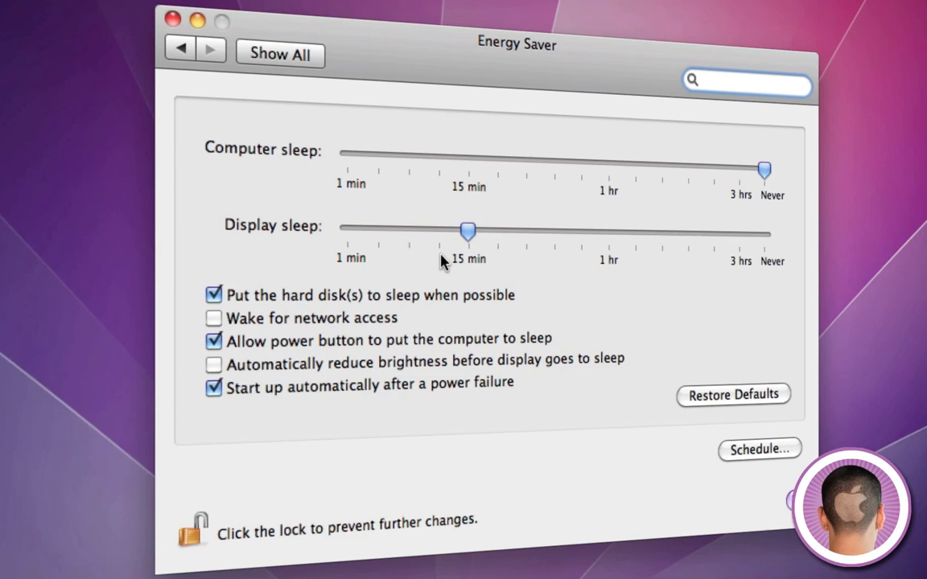
pyautogui.moveTo(762, 171); pyautogui.dragTo(740, 172)
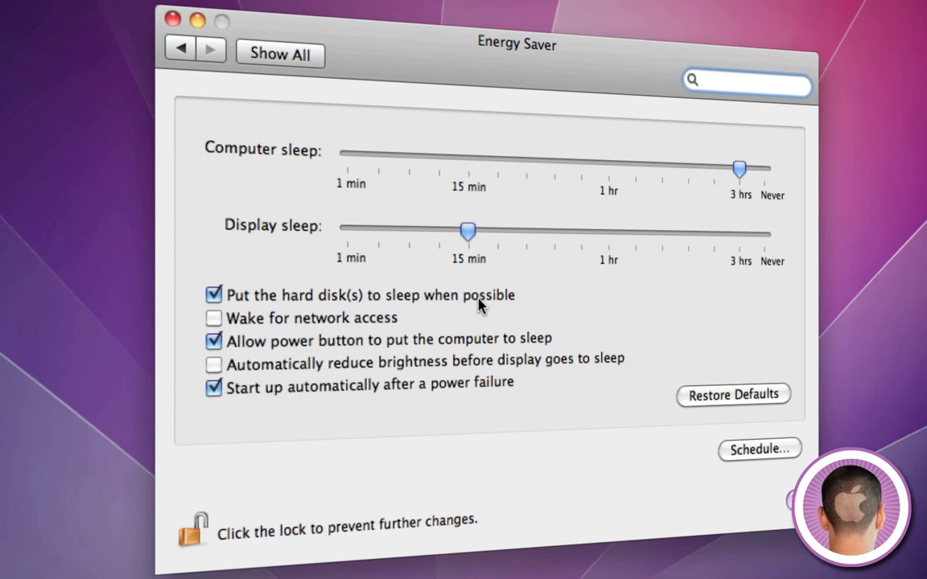
pyautogui.moveTo(387, 404)
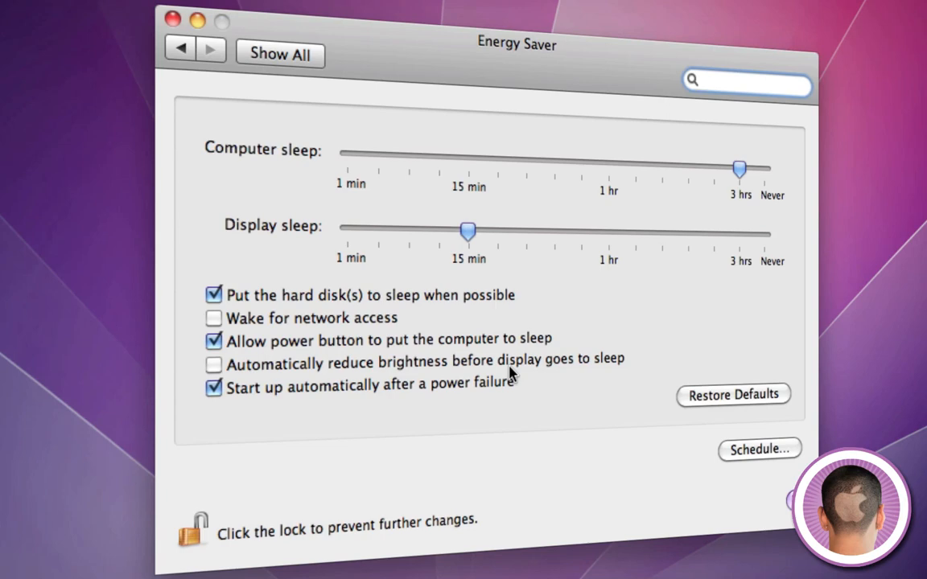
pyautogui.click(747, 81)
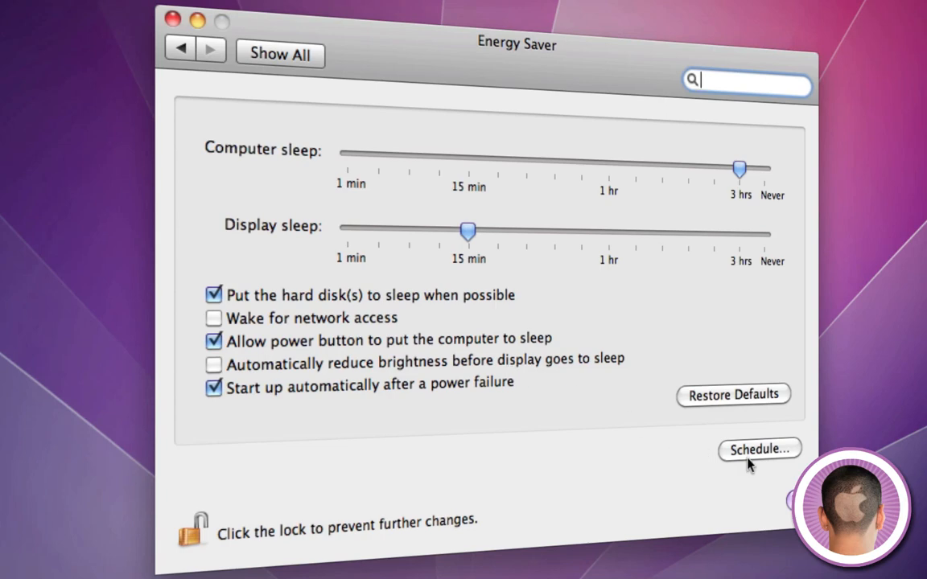
pyautogui.click(760, 450)
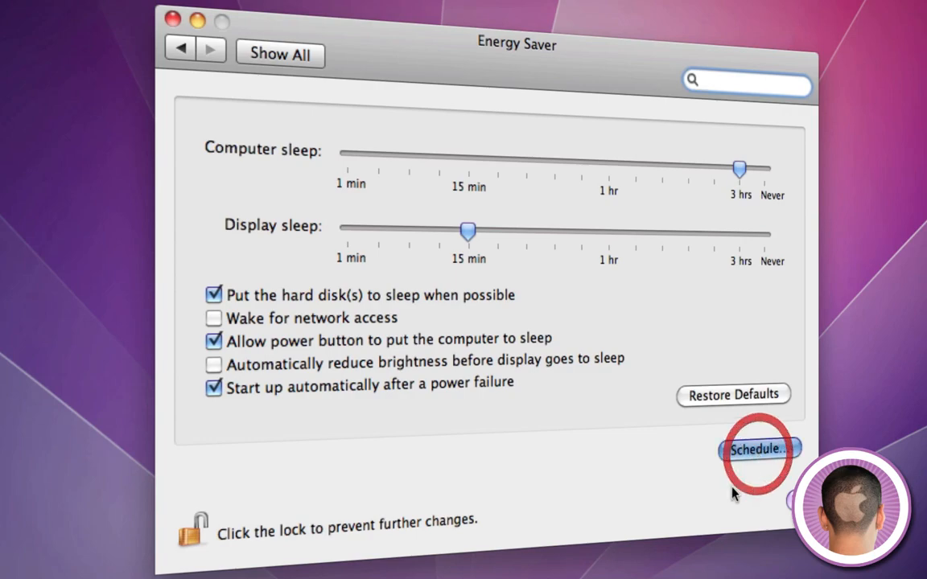
pyautogui.click(764, 450)
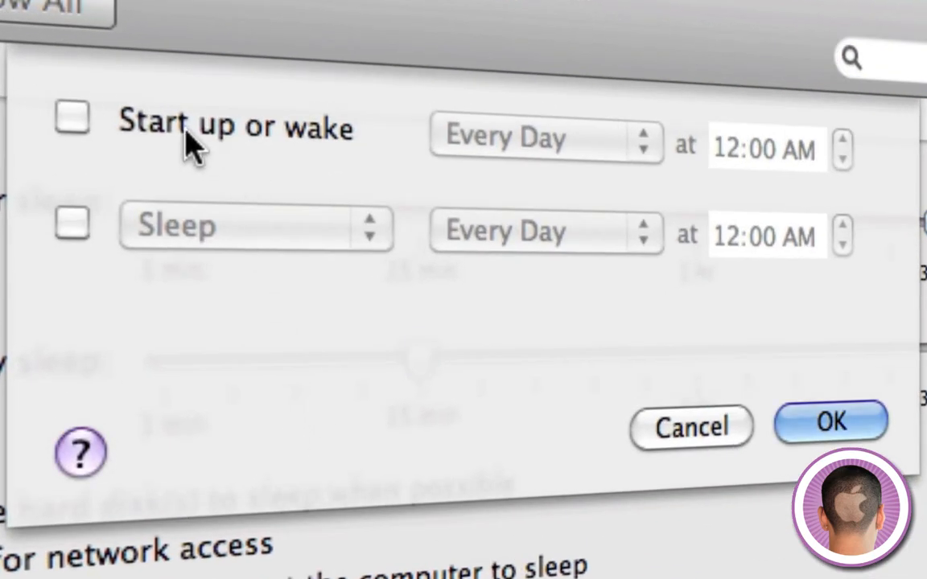
pyautogui.moveTo(7, 233)
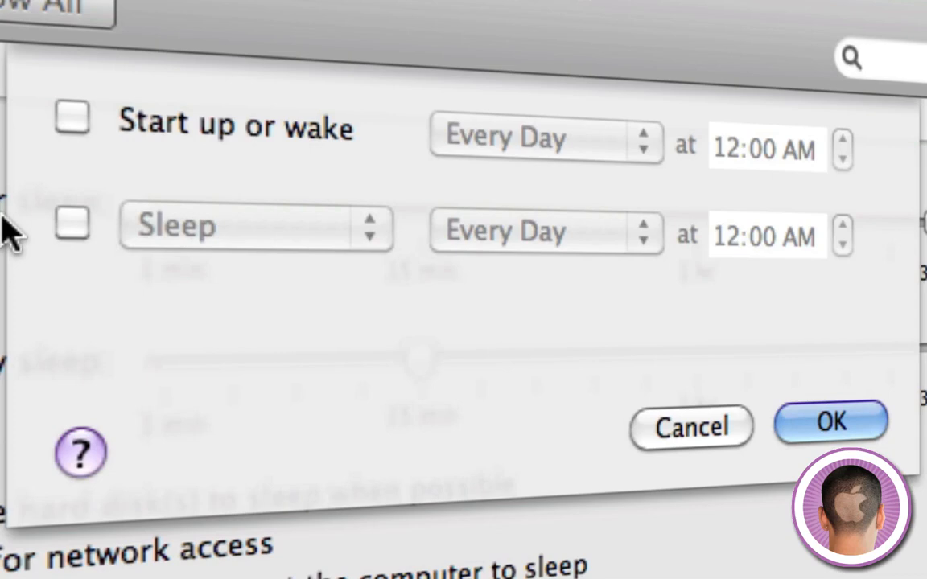
pyautogui.click(73, 229)
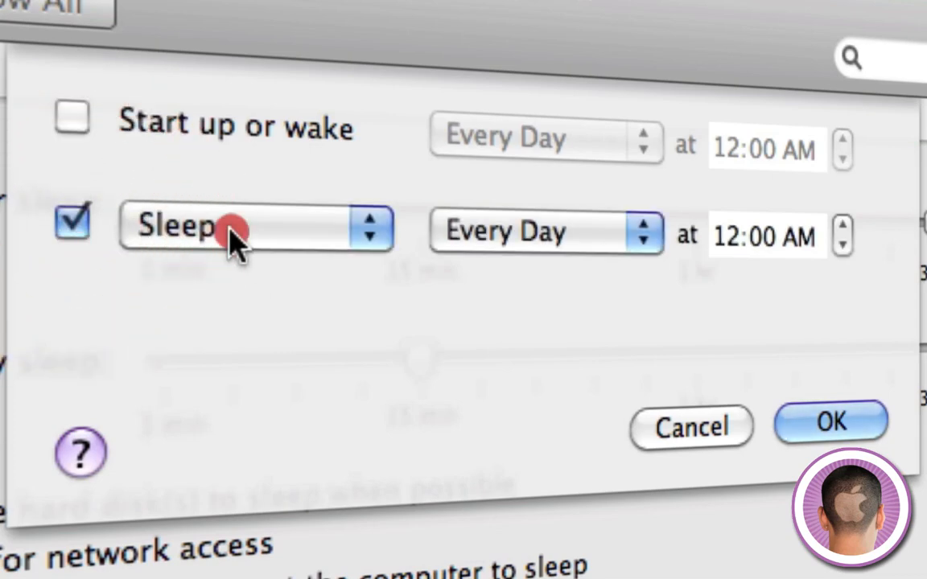
pyautogui.click(234, 228)
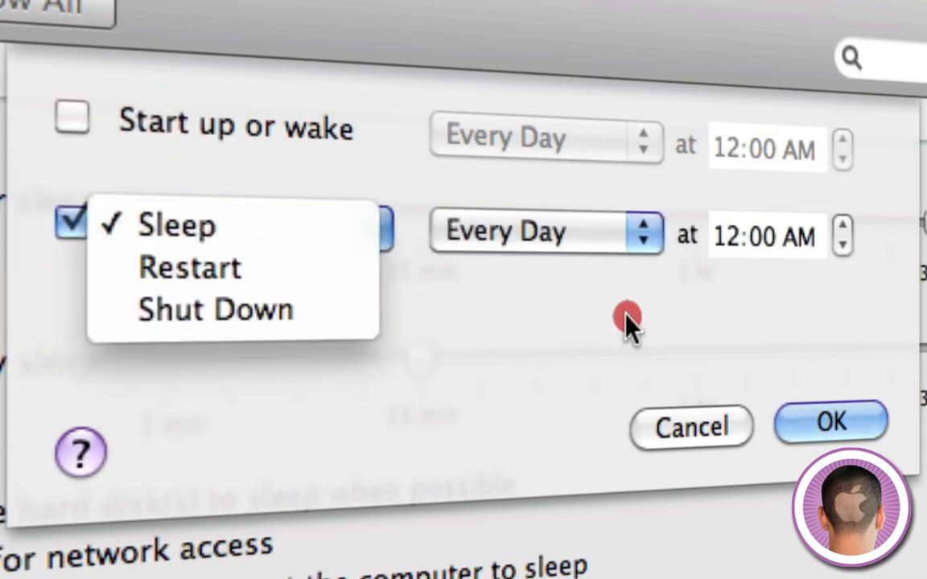
pyautogui.click(546, 231)
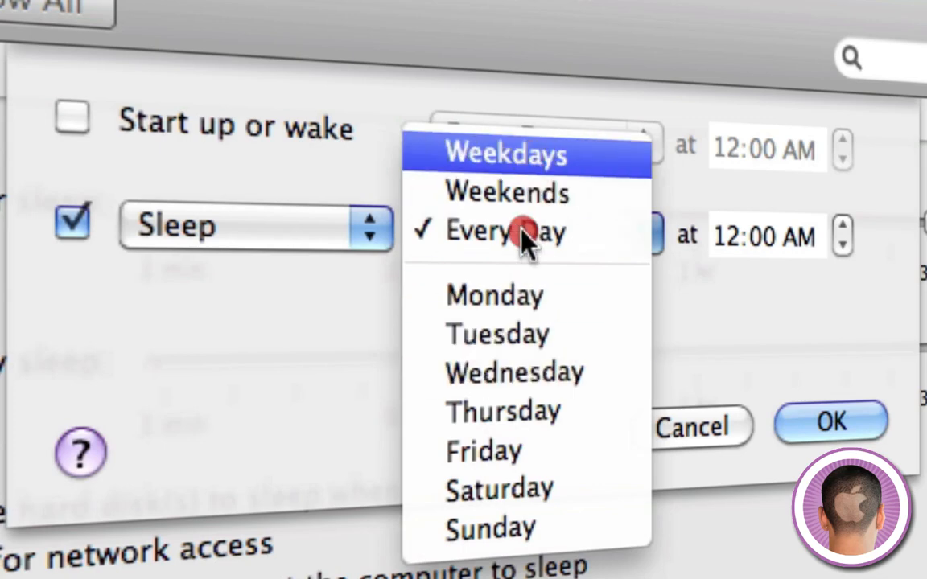
pyautogui.click(506, 232)
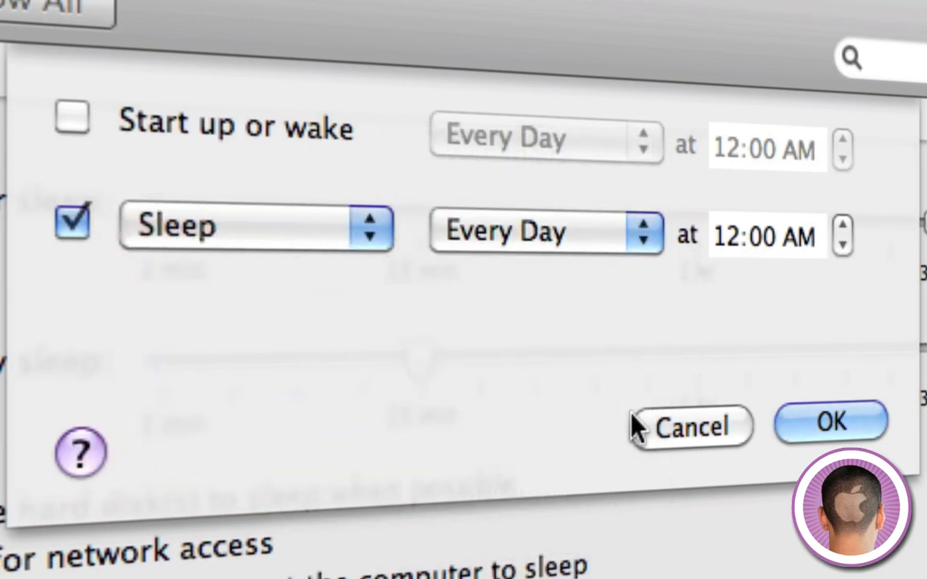
pyautogui.click(242, 225)
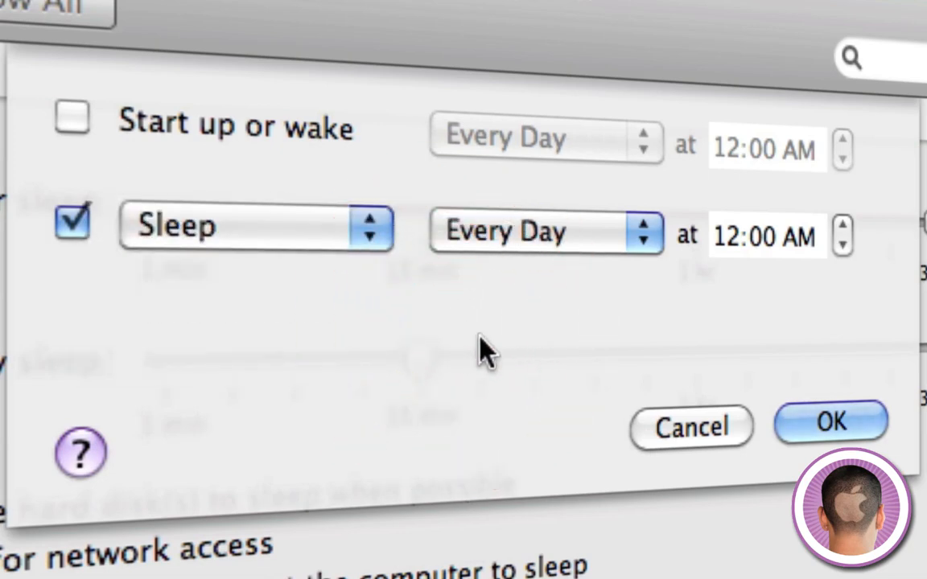
pyautogui.moveTo(426, 249)
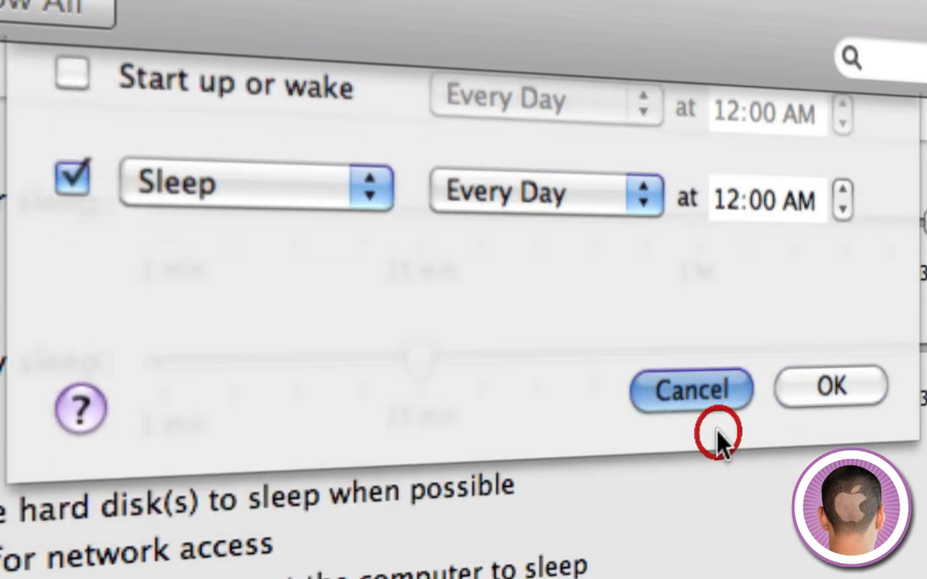
pyautogui.click(691, 388)
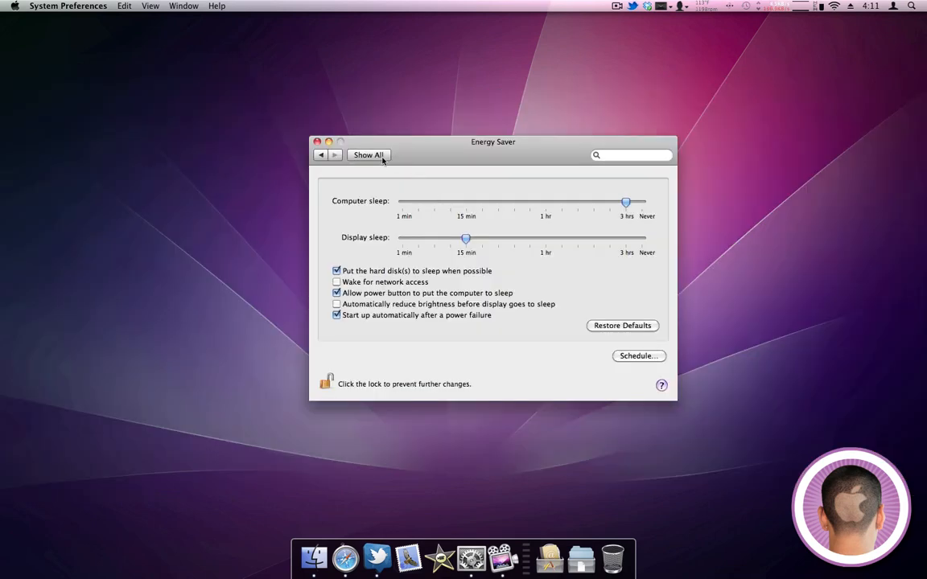
# Step: Return from Energy Saver to the Show All grid of preference panes
pyautogui.click(367, 154)
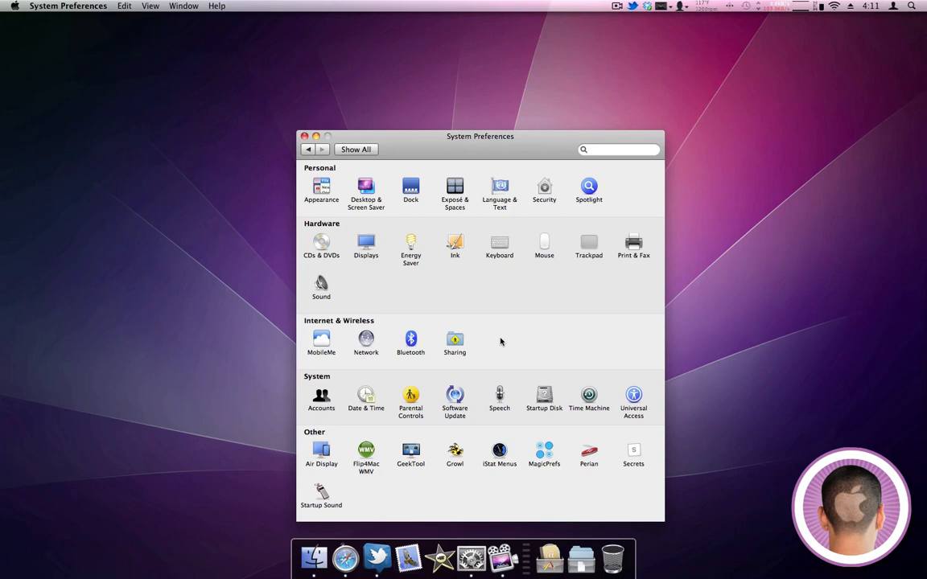
pyautogui.moveTo(428, 277)
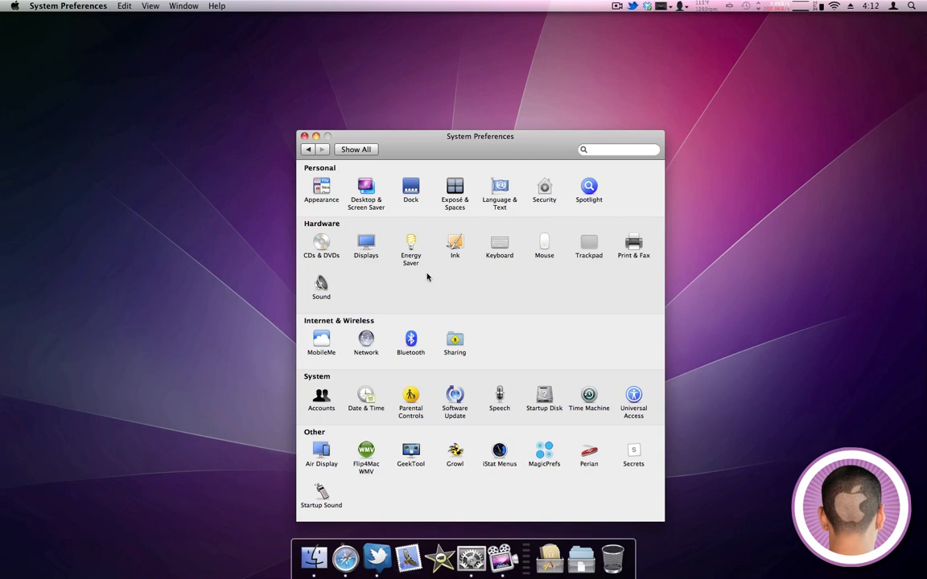